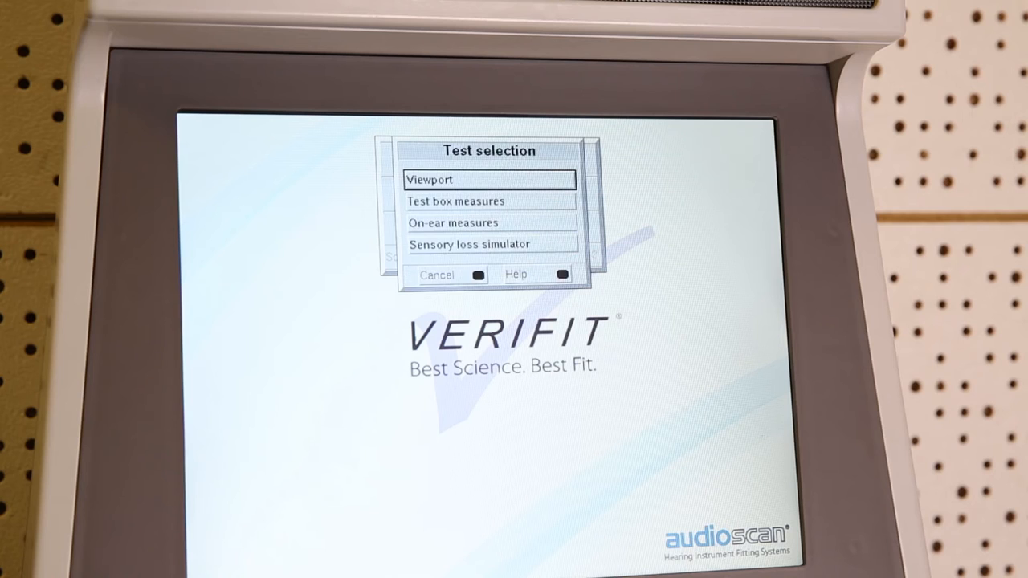
# Step: Choose On-ear measures and start the Speechmap test
pyautogui.click(453, 223)
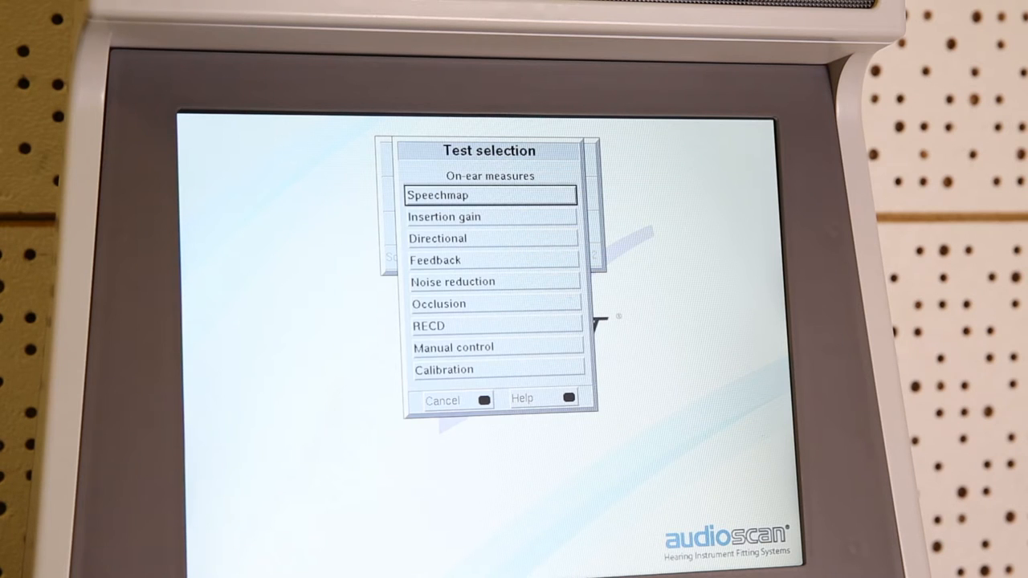
pyautogui.click(438, 196)
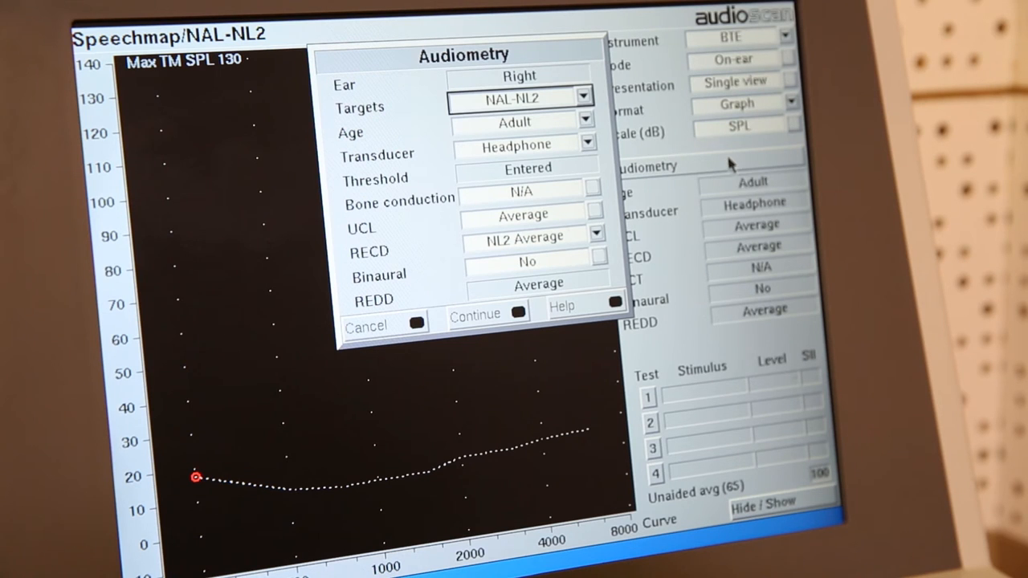
pyautogui.moveTo(734, 112)
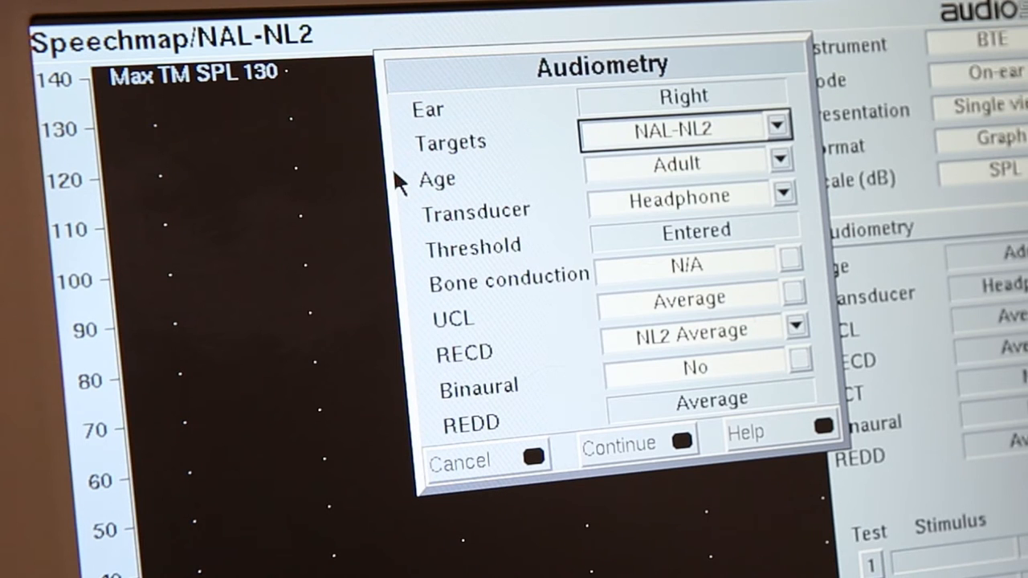
pyautogui.moveTo(619, 353)
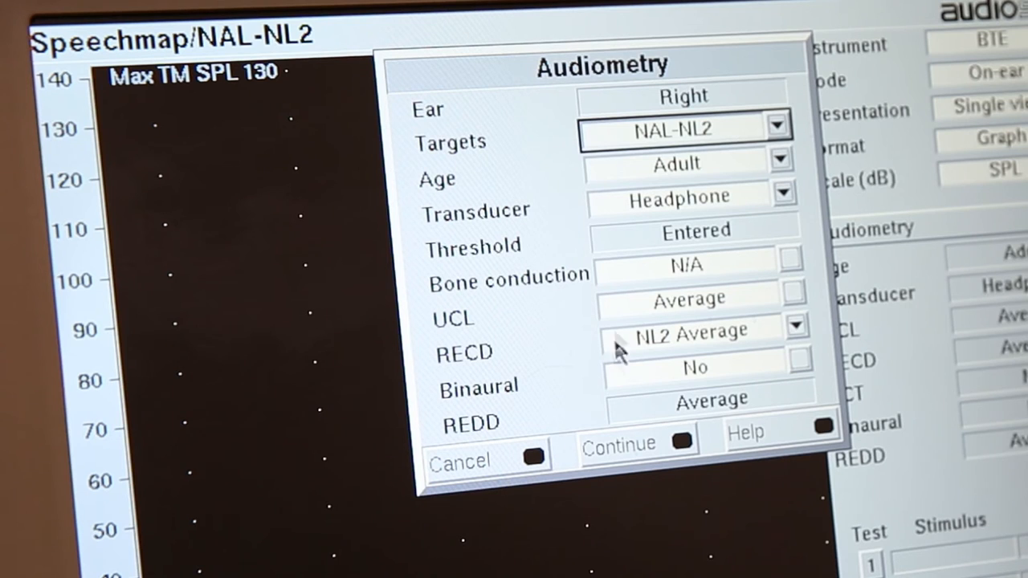
# Step: Set the Audiometry Targets dropdown to DSL adult
pyautogui.click(776, 126)
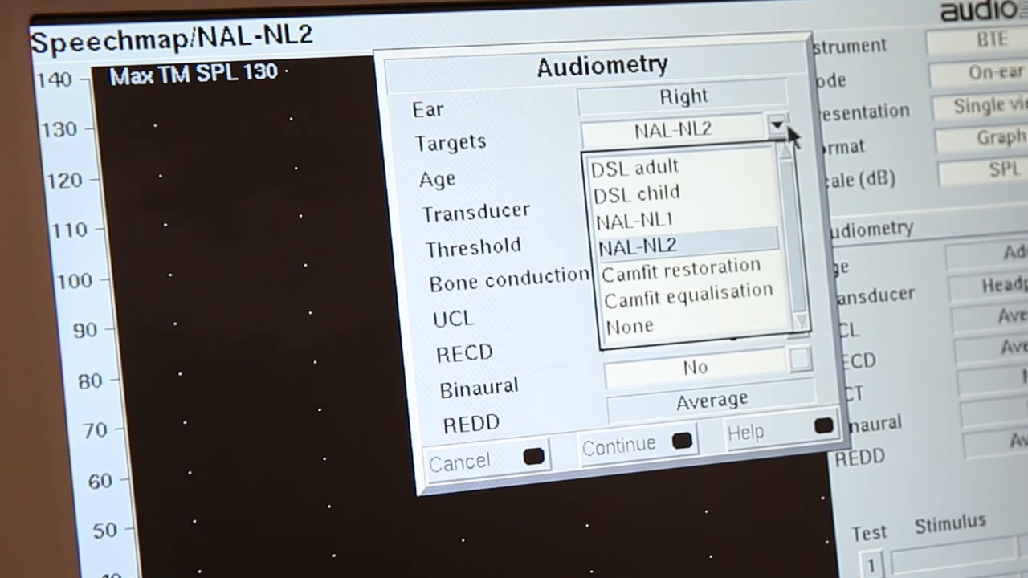
pyautogui.click(634, 167)
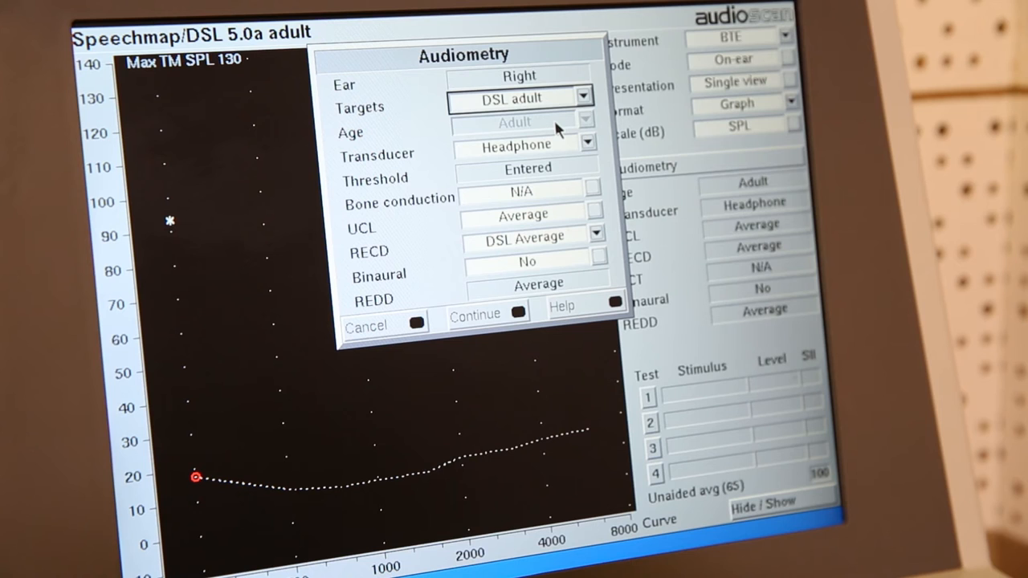
pyautogui.moveTo(560, 149)
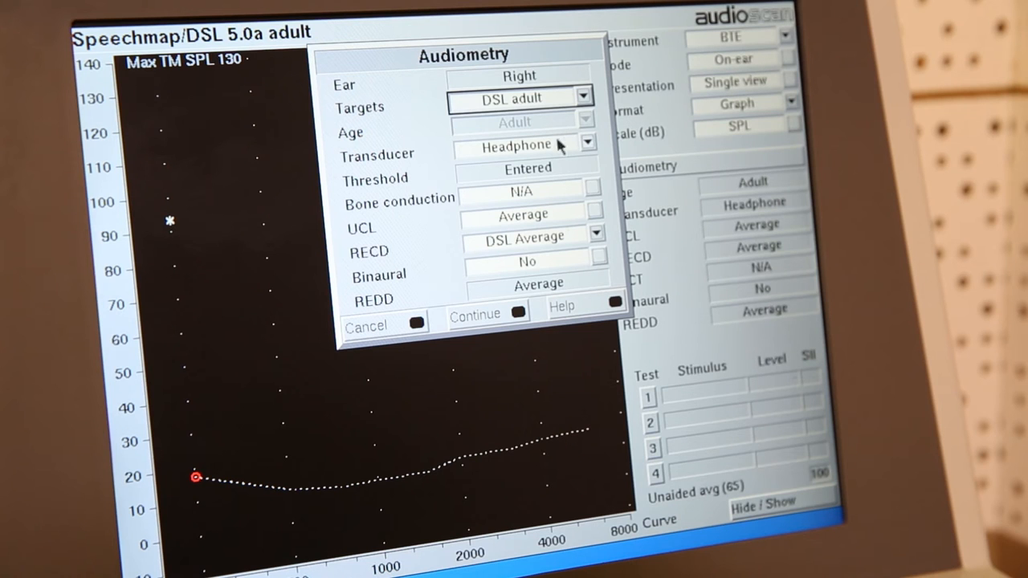
pyautogui.moveTo(592, 143)
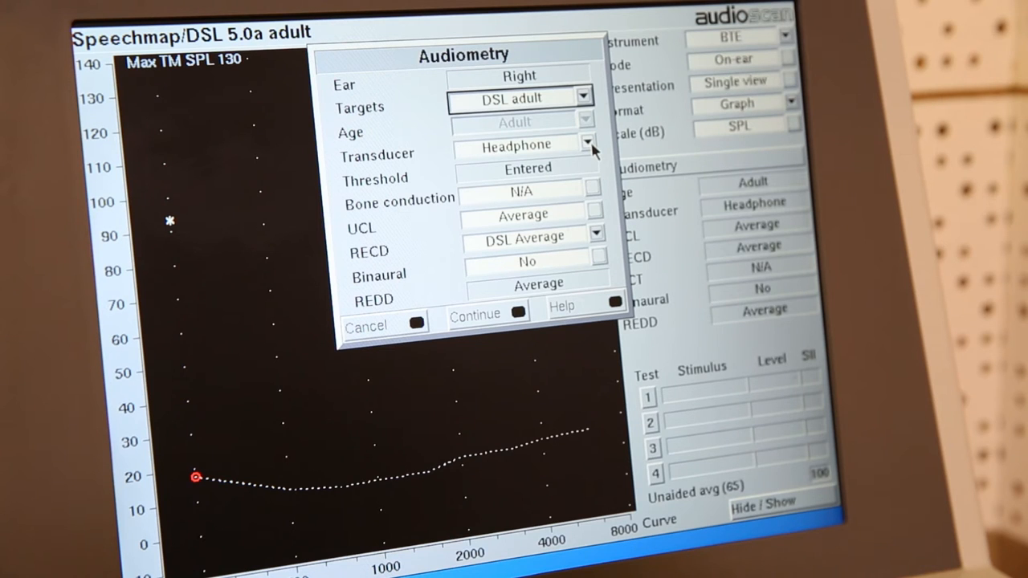
pyautogui.click(588, 143)
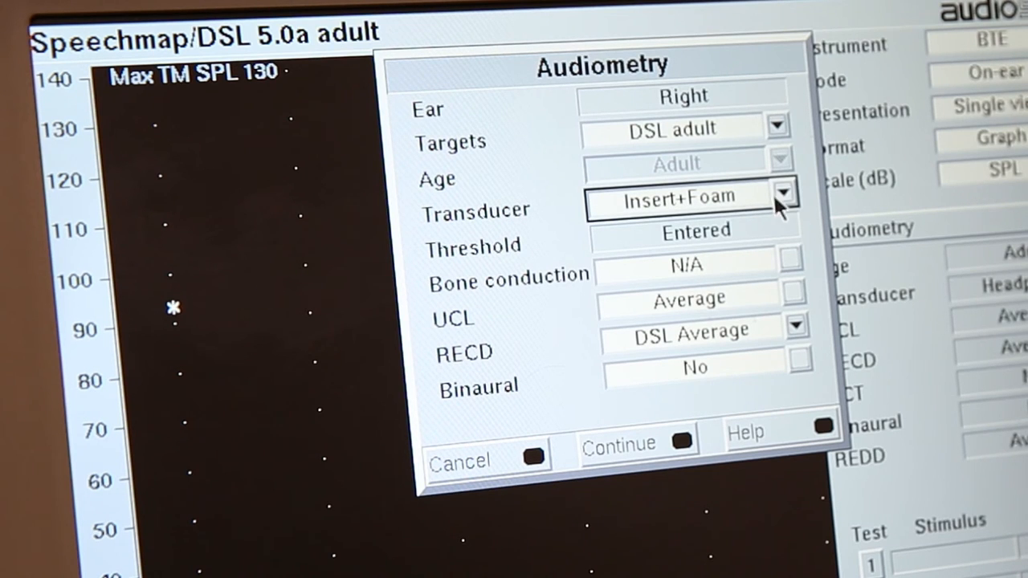
pyautogui.click(785, 193)
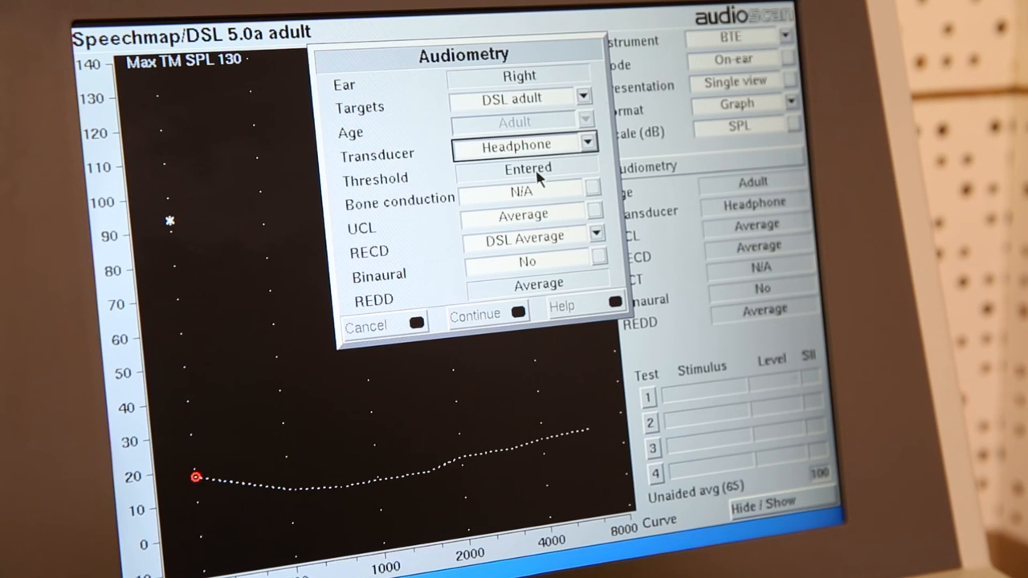
pyautogui.moveTo(514, 199)
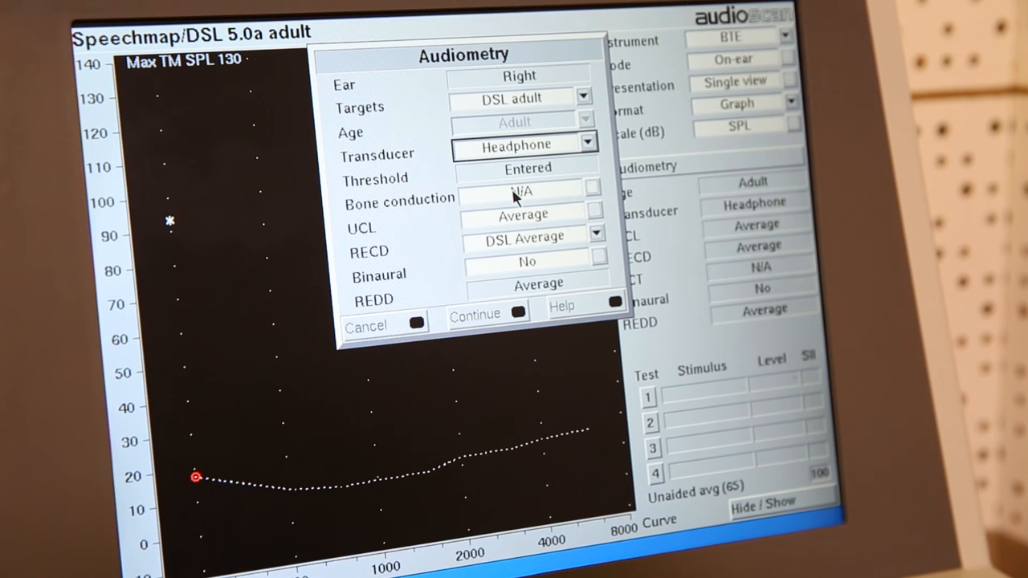
pyautogui.moveTo(490, 190)
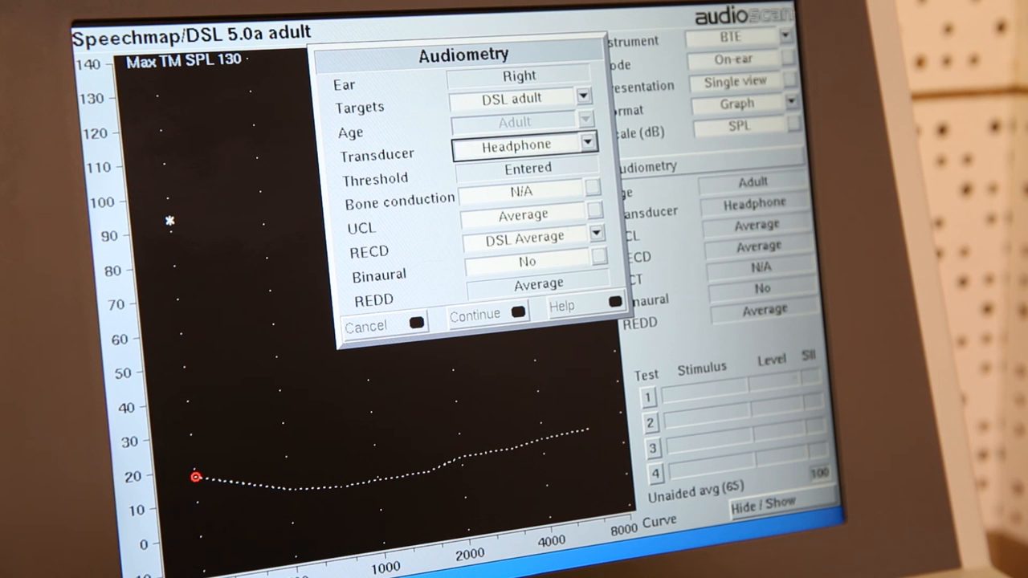
pyautogui.moveTo(518, 235)
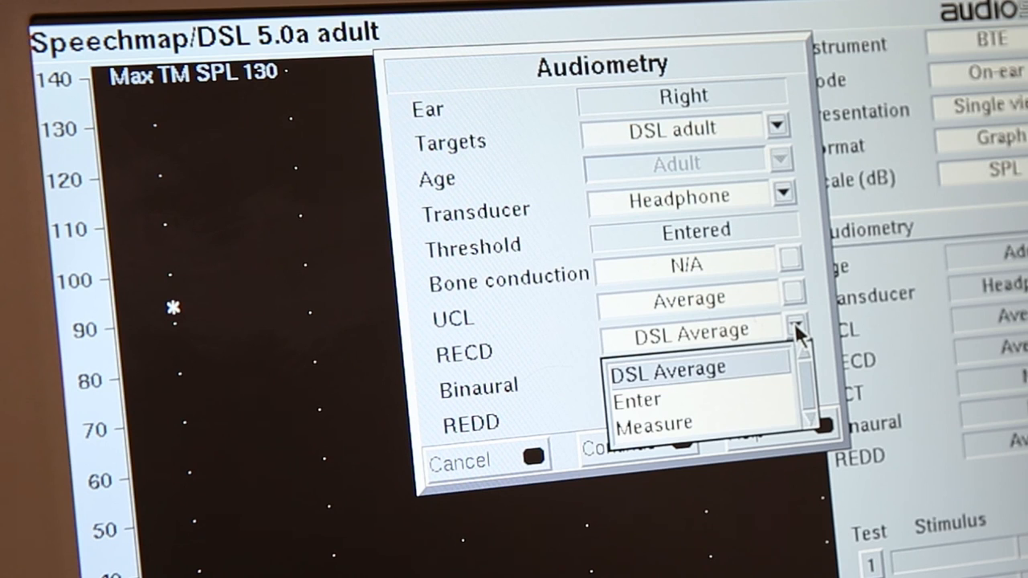
# Step: Set the RECD option in the Audiometry dialog to Measure
pyautogui.click(653, 424)
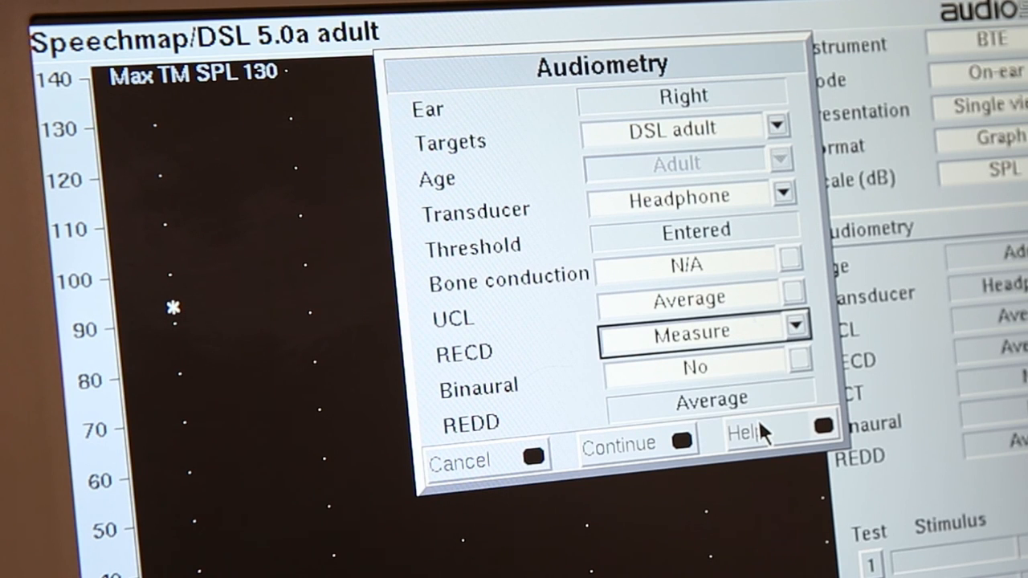